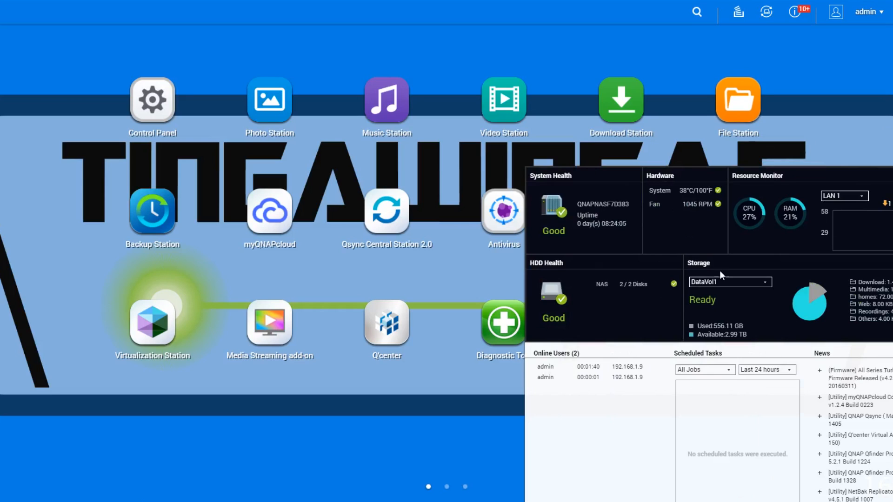
Open Control Panel's System Status page showing model, CPU, 8 GB memory and firmware
{"action": "left_click", "coordinate": [152, 99]}
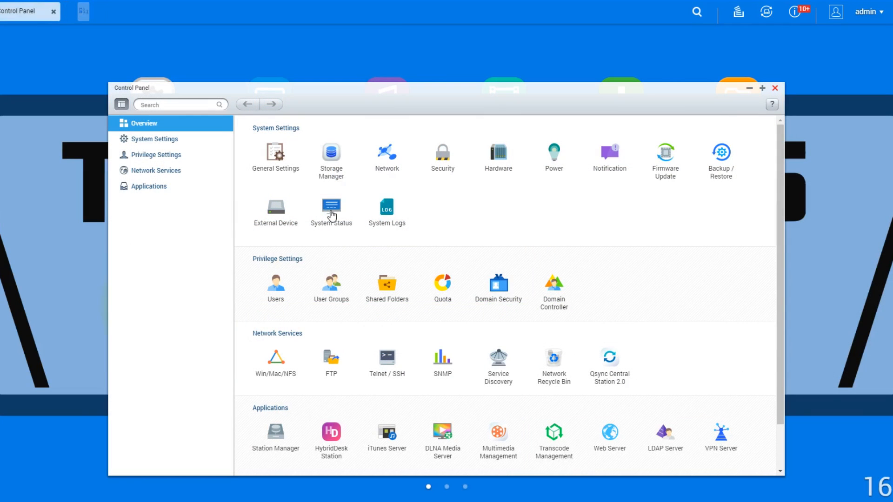
{"action": "left_click", "coordinate": [331, 206]}
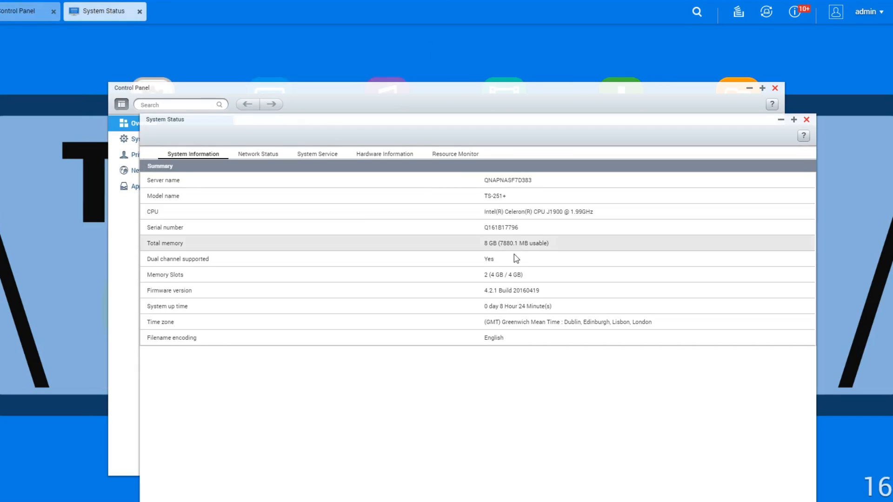